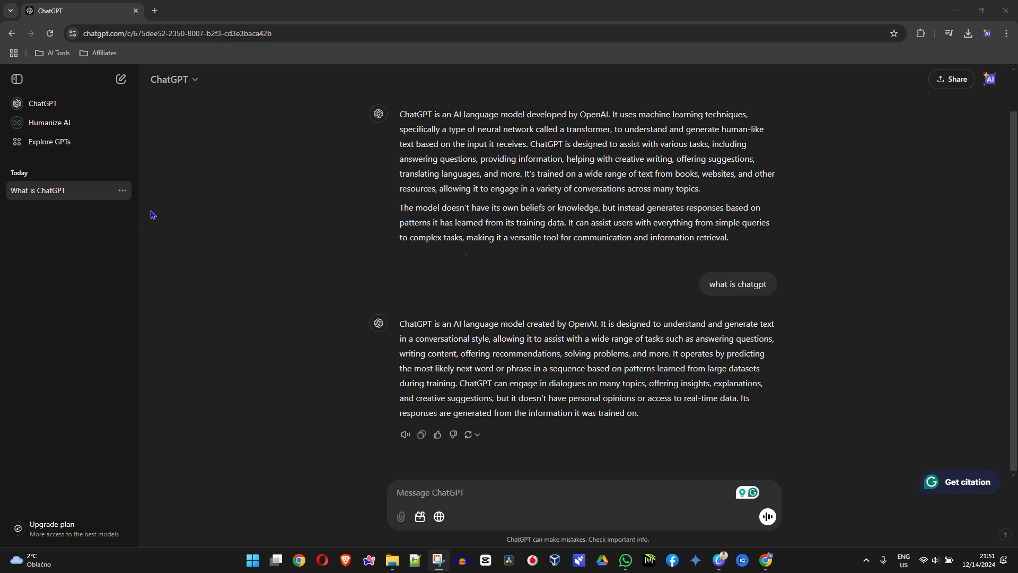
{"action": "mouse_move", "coordinate": [466, 298]}
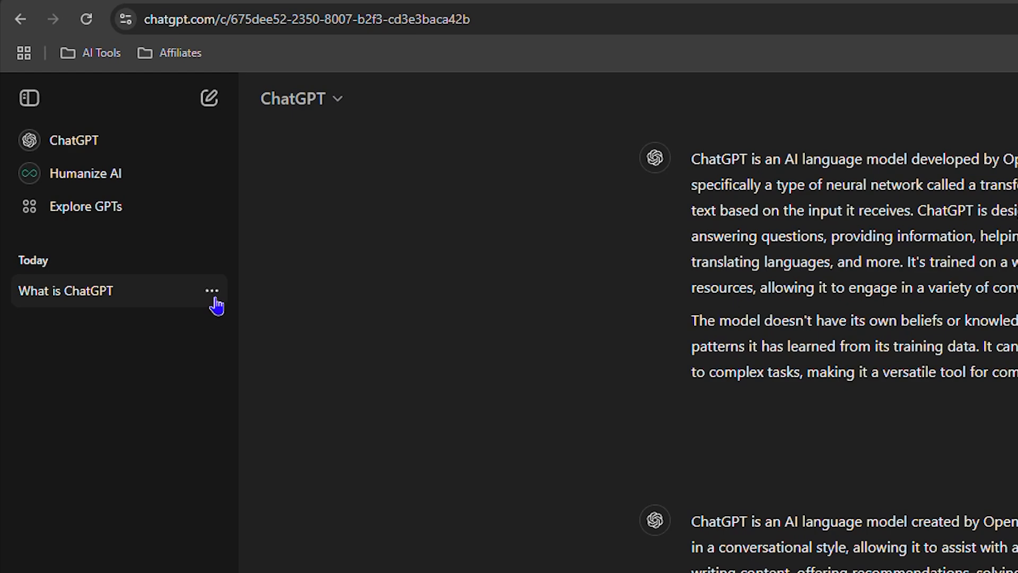
- Share the 'What is ChatGPT' chat, creating and copying its public link
{"action": "left_click", "coordinate": [212, 291]}
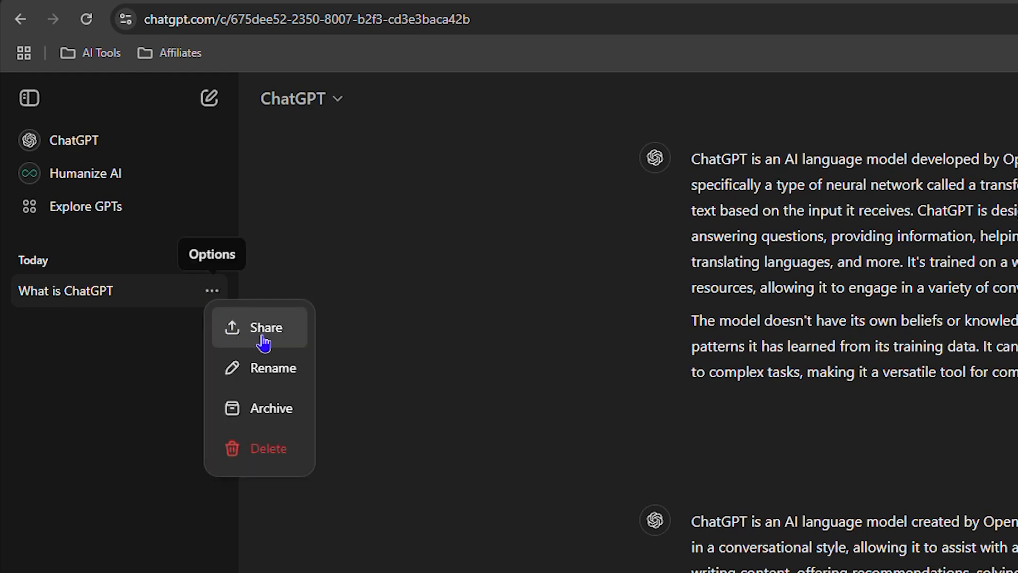
{"action": "left_click", "coordinate": [265, 327]}
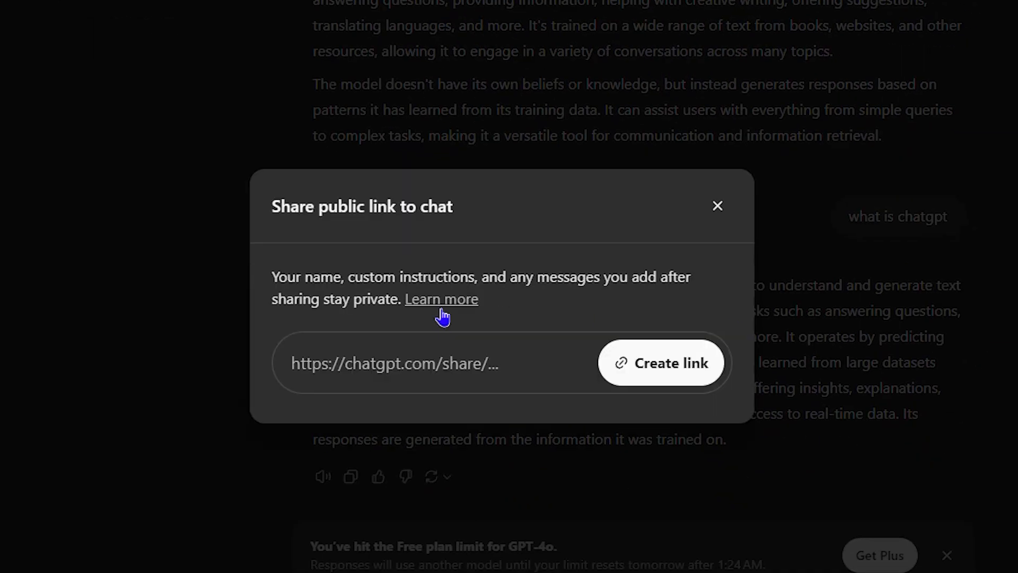
{"action": "left_click", "coordinate": [660, 363]}
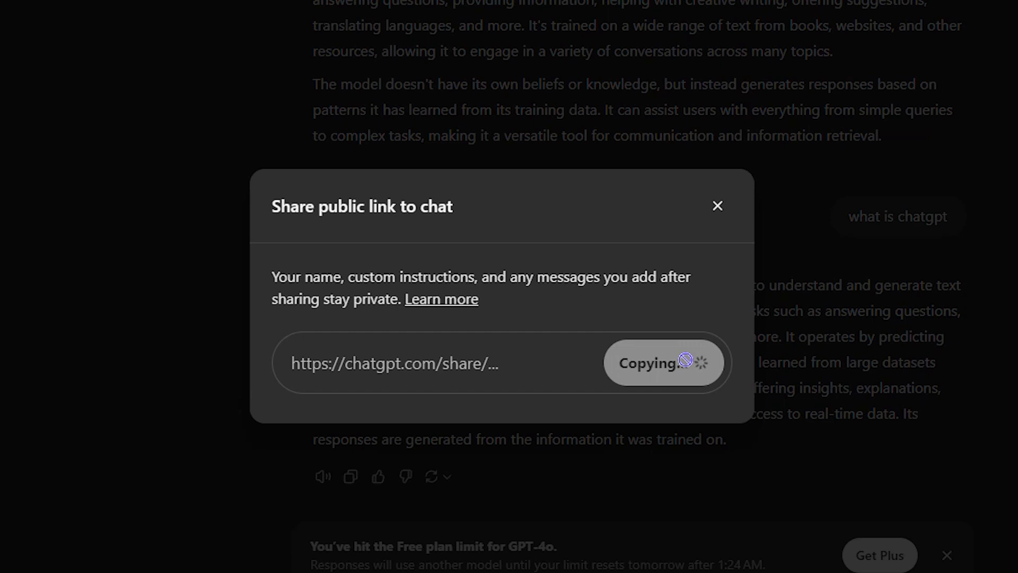
{"action": "left_click", "coordinate": [663, 362]}
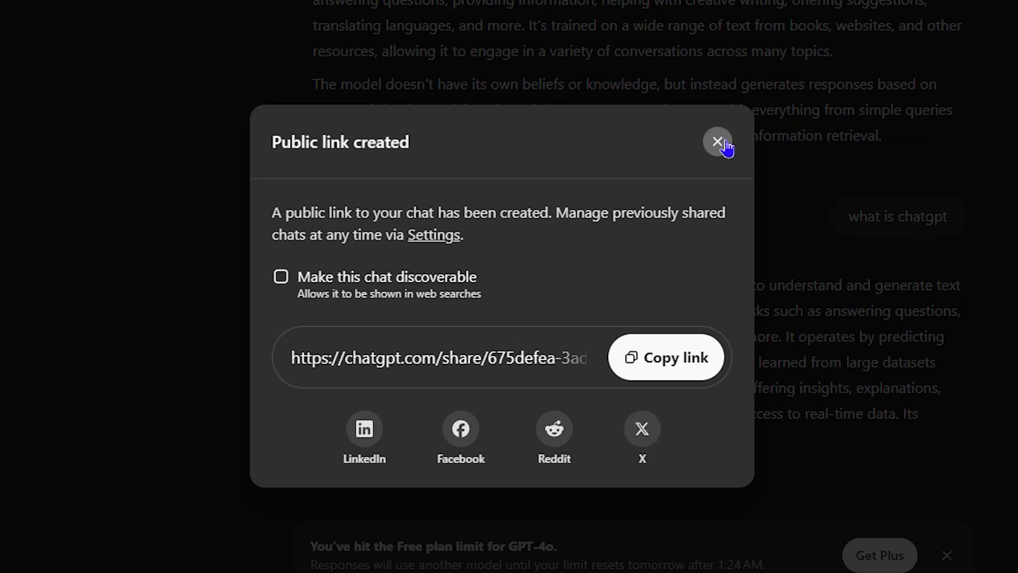
{"action": "left_click", "coordinate": [718, 142]}
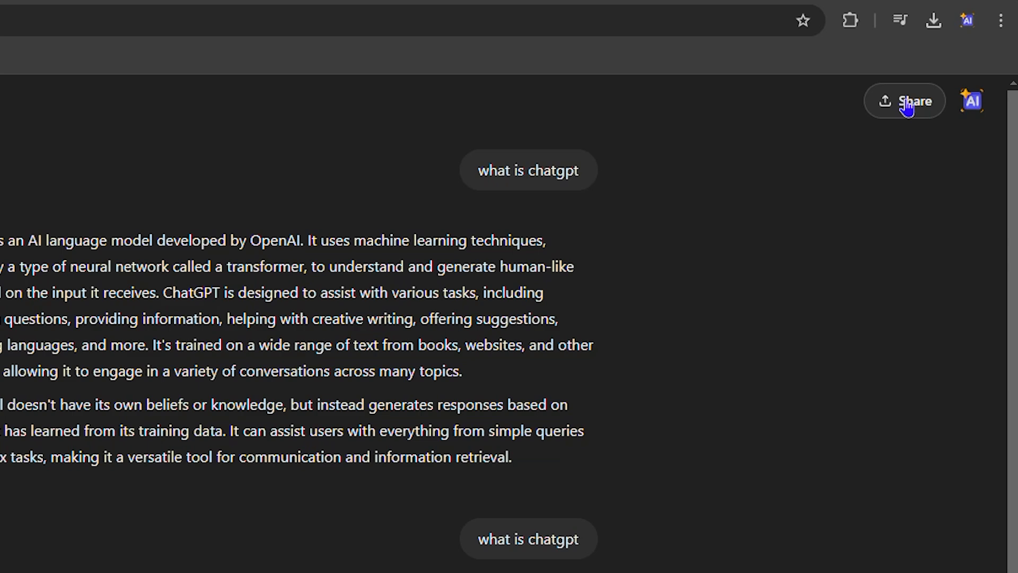
{"action": "mouse_move", "coordinate": [890, 105]}
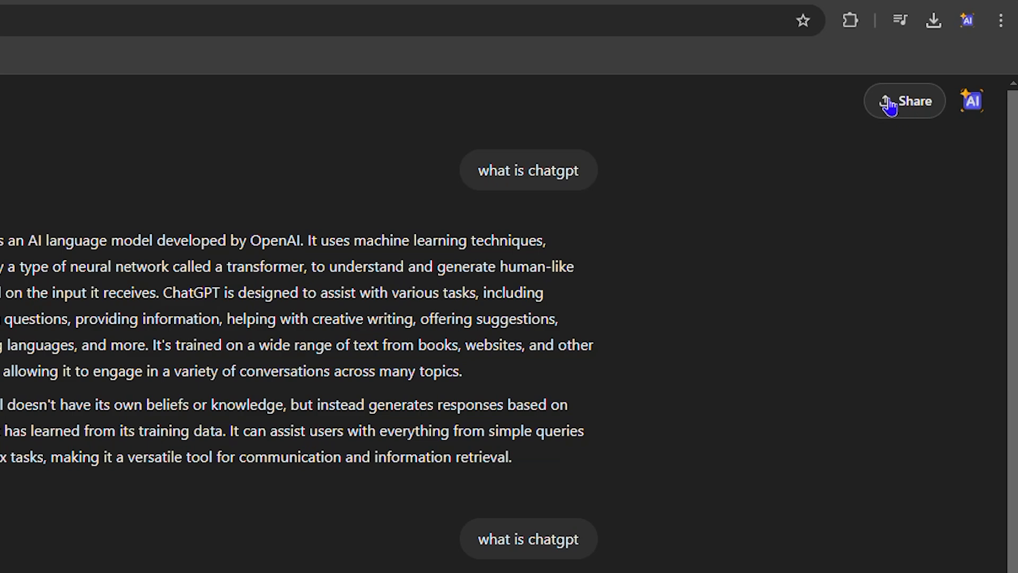
- Reopen Share, close the Update public link dialog unchanged, and open the account menu
{"action": "left_click", "coordinate": [905, 101]}
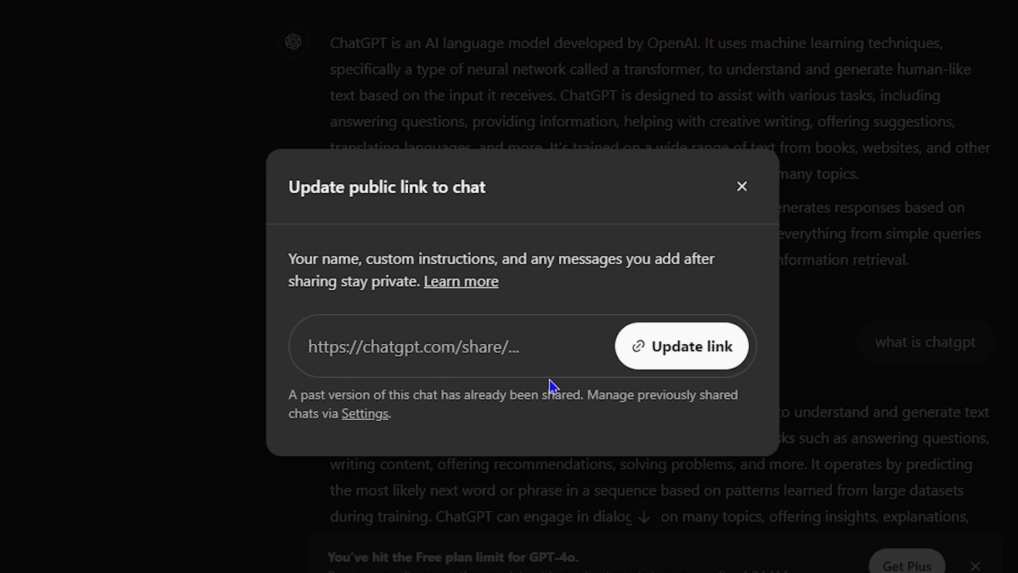
{"action": "mouse_move", "coordinate": [769, 335]}
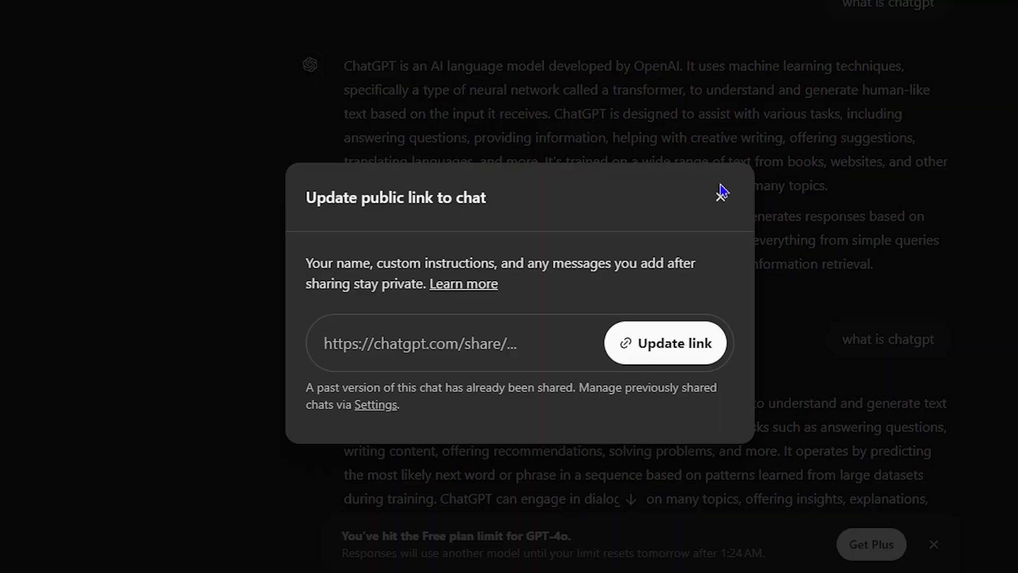
{"action": "left_click", "coordinate": [280, 11]}
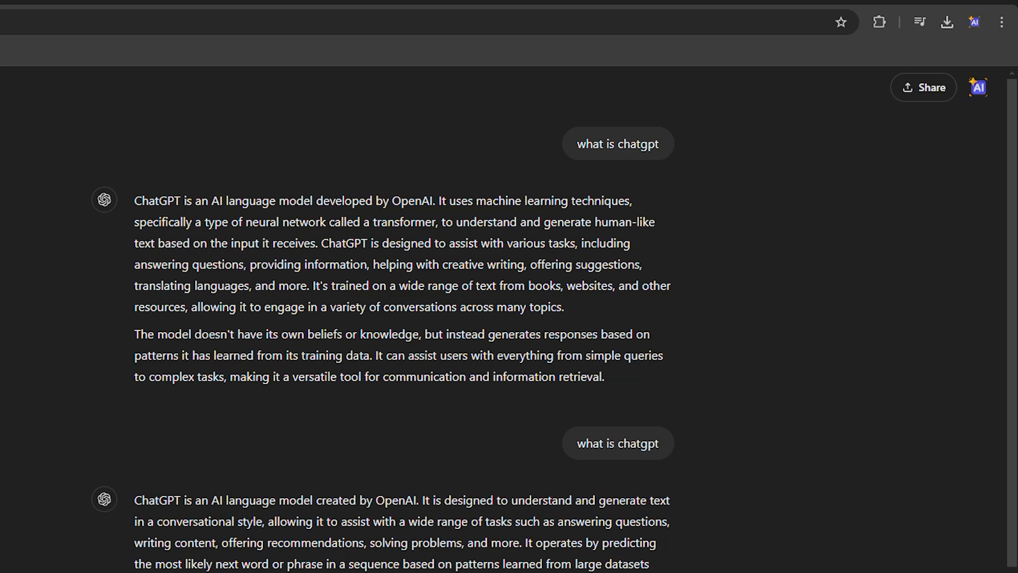
{"action": "left_click", "coordinate": [974, 90]}
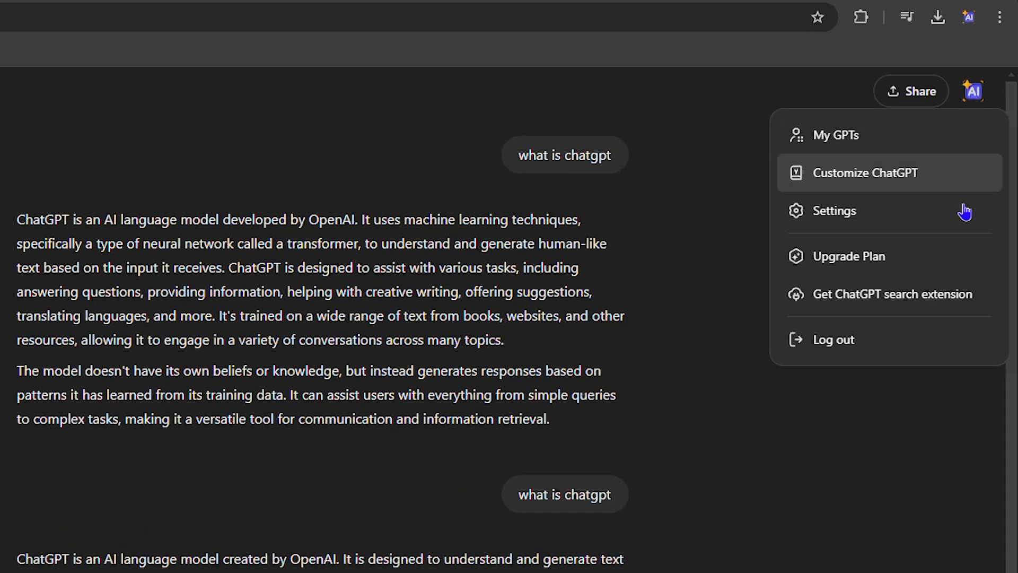
- Open Settings > Data controls > Shared links Manage to list 'What is ChatGPT'
{"action": "left_click", "coordinate": [836, 210]}
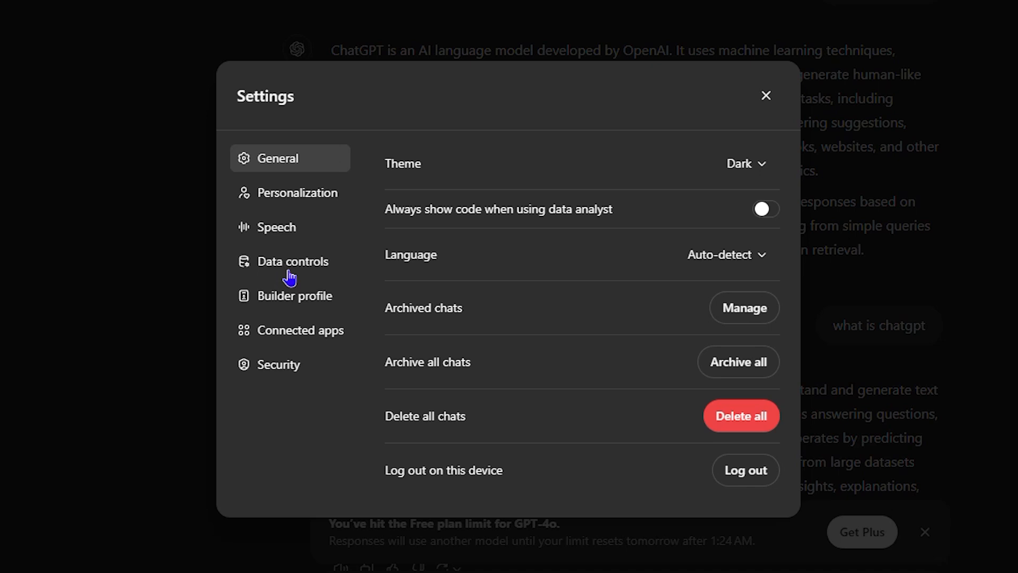
{"action": "left_click", "coordinate": [293, 261]}
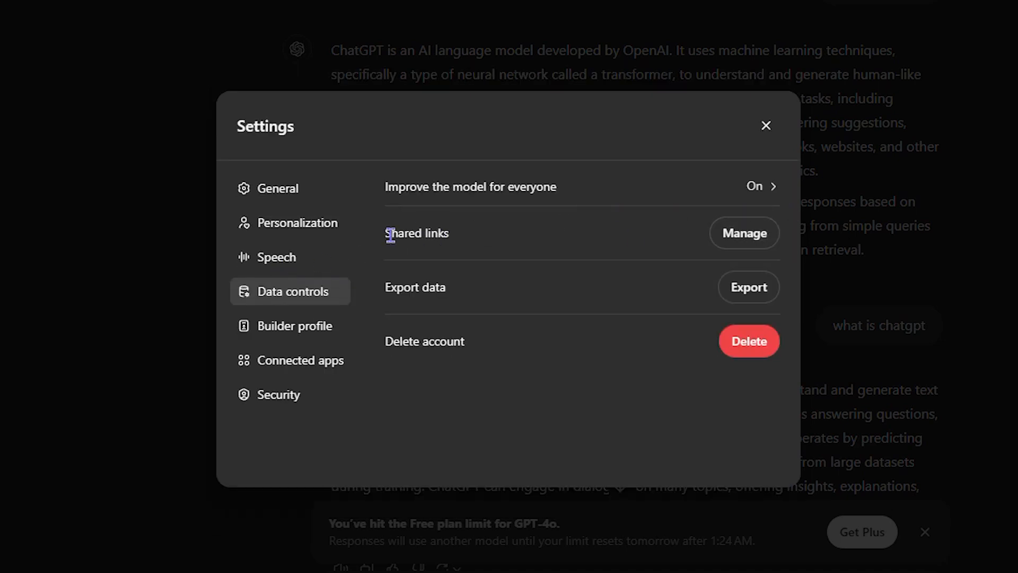
{"action": "left_click", "coordinate": [743, 232]}
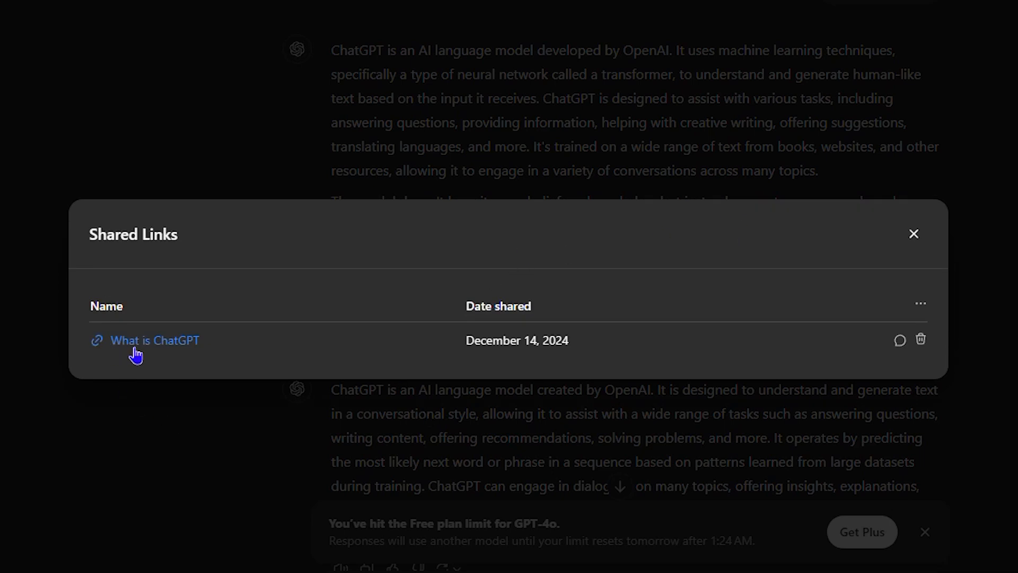
{"action": "mouse_move", "coordinate": [556, 344]}
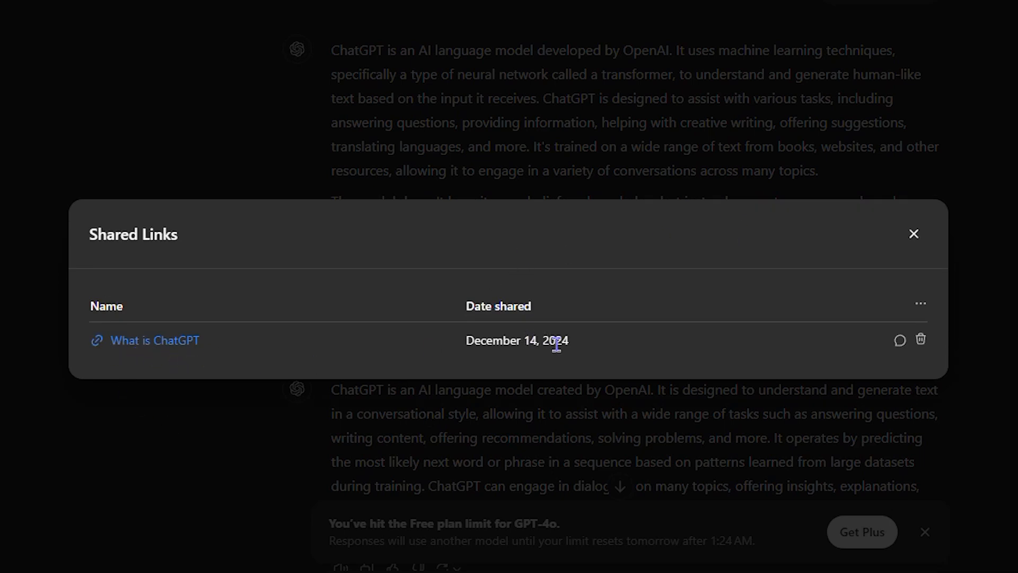
{"action": "mouse_move", "coordinate": [570, 298]}
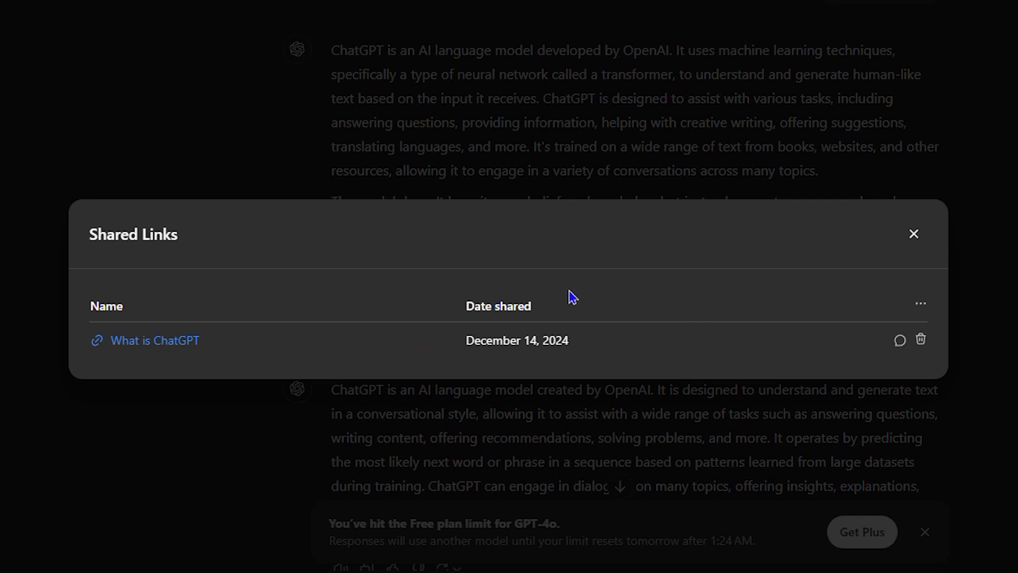
{"action": "mouse_move", "coordinate": [746, 346]}
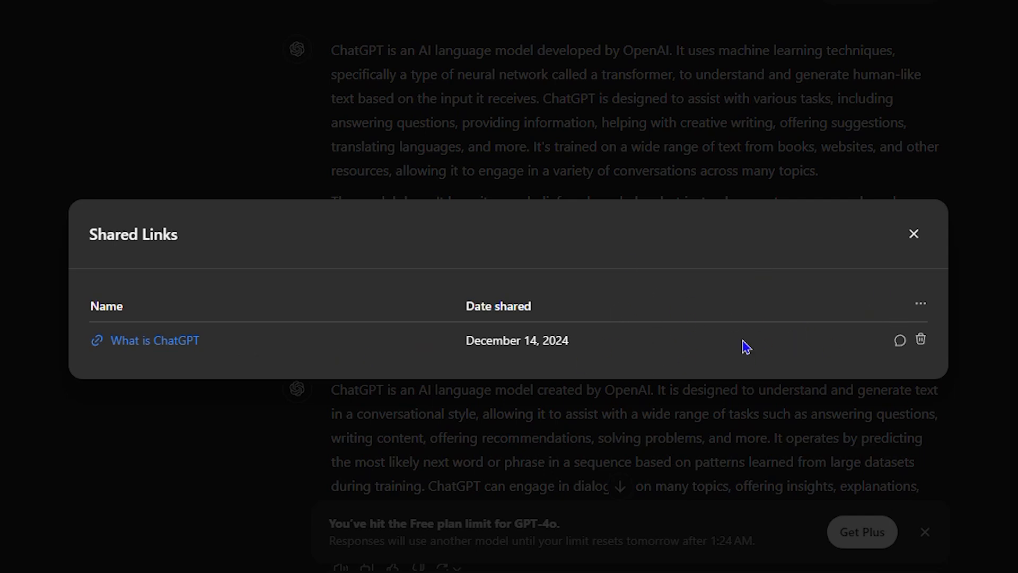
{"action": "mouse_move", "coordinate": [899, 339]}
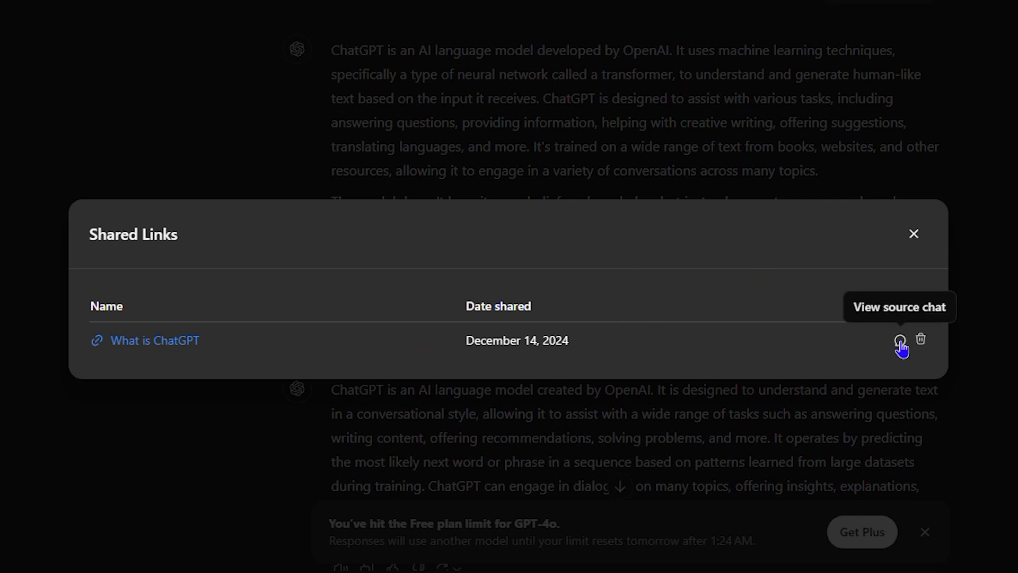
{"action": "mouse_move", "coordinate": [921, 341]}
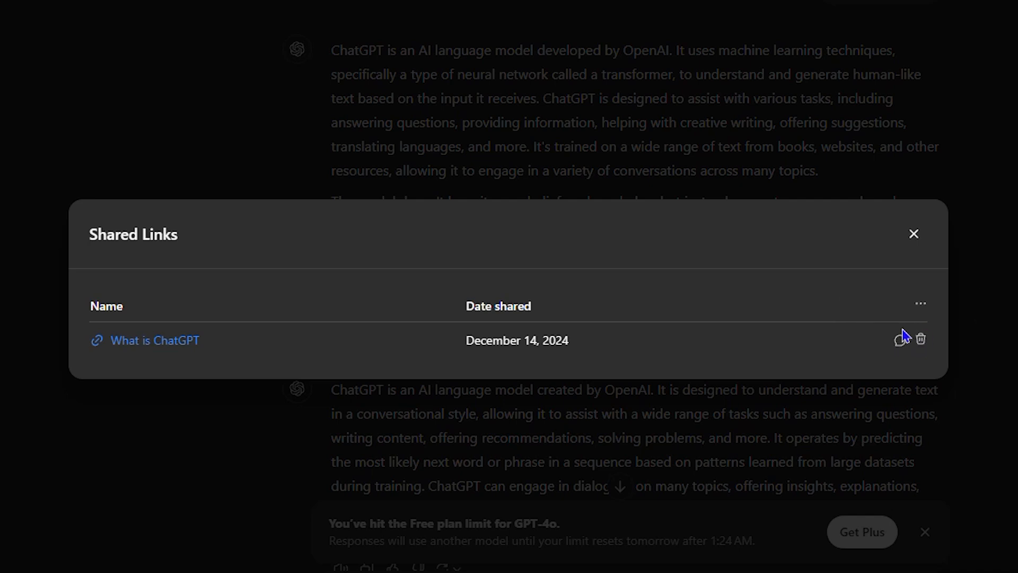
{"action": "mouse_move", "coordinate": [637, 357]}
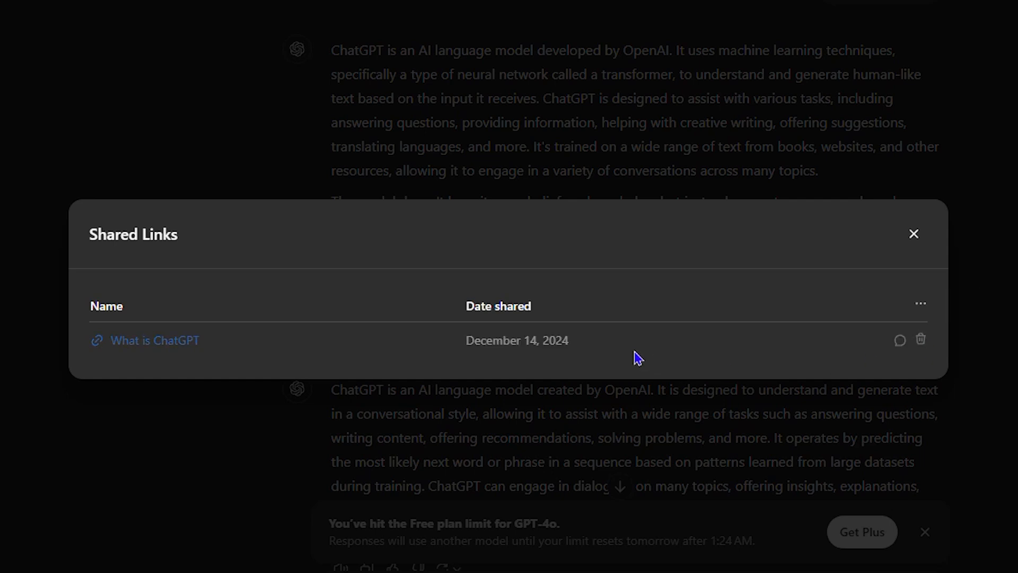
- Remove the 'What is ChatGPT' shared link and close the now-empty Shared Links list
{"action": "left_click", "coordinate": [920, 339]}
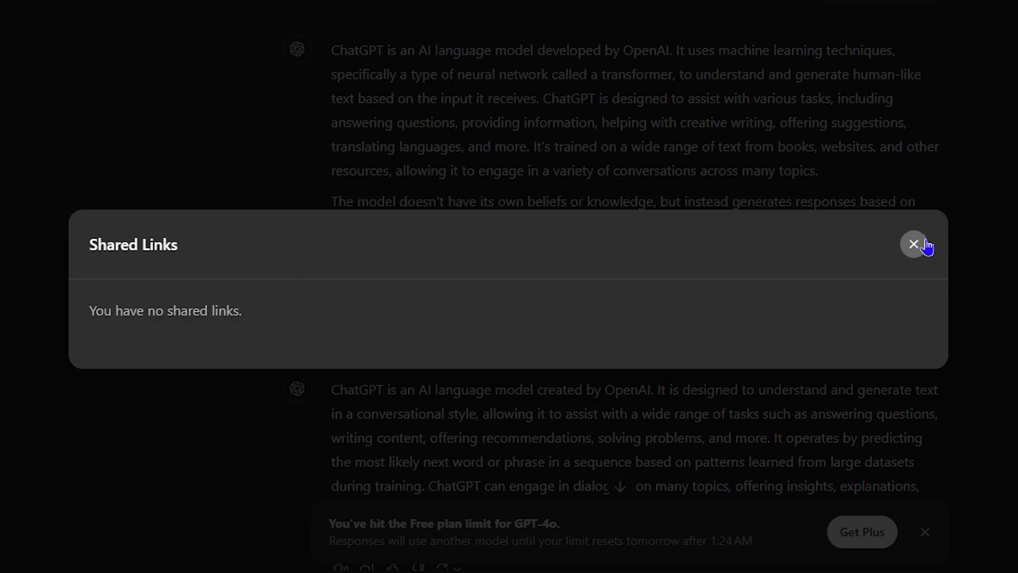
{"action": "left_click", "coordinate": [915, 244]}
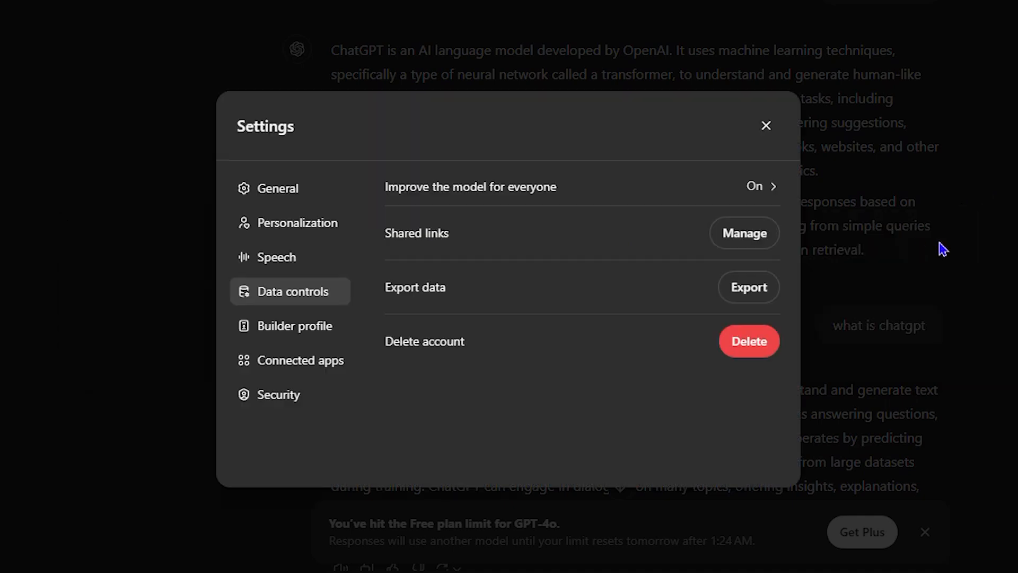